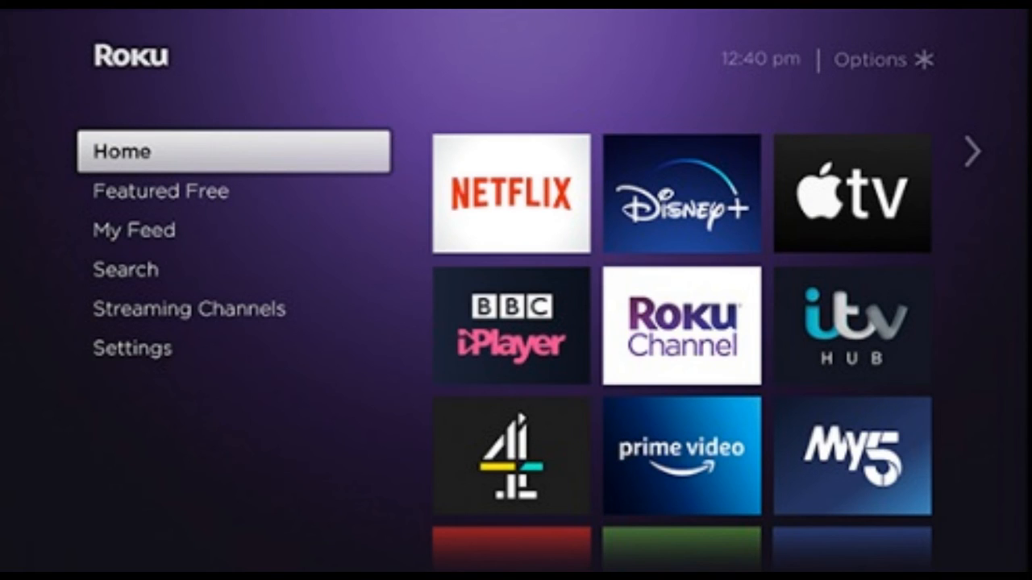
Open the Netflix channel page in the Roku Channel Store, showing its Add channel button.
click(510, 194)
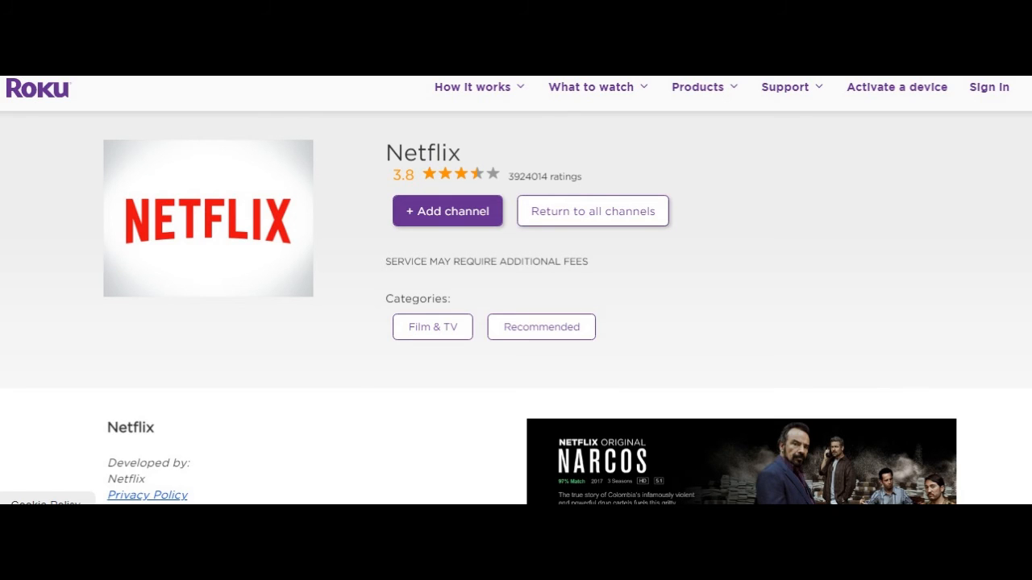